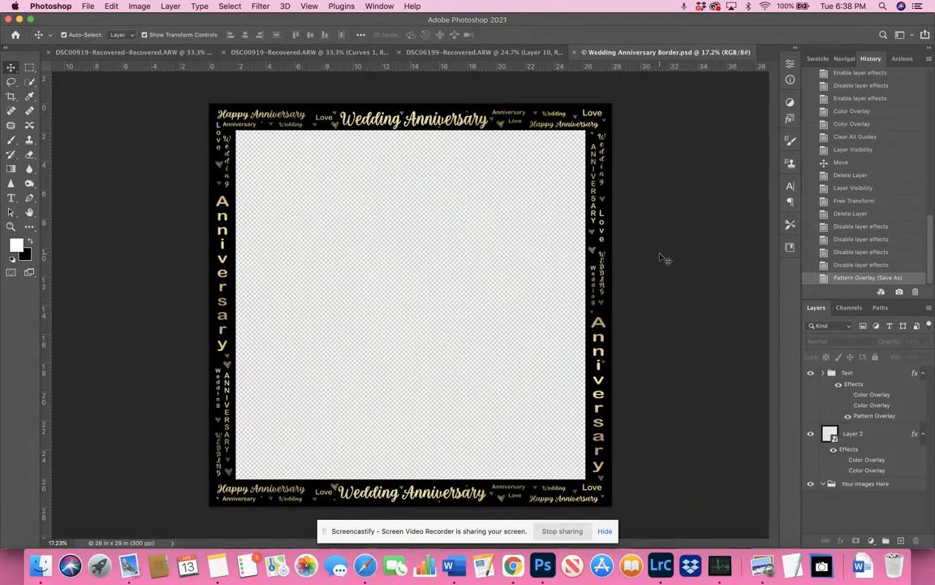
pyautogui.moveTo(607, 283)
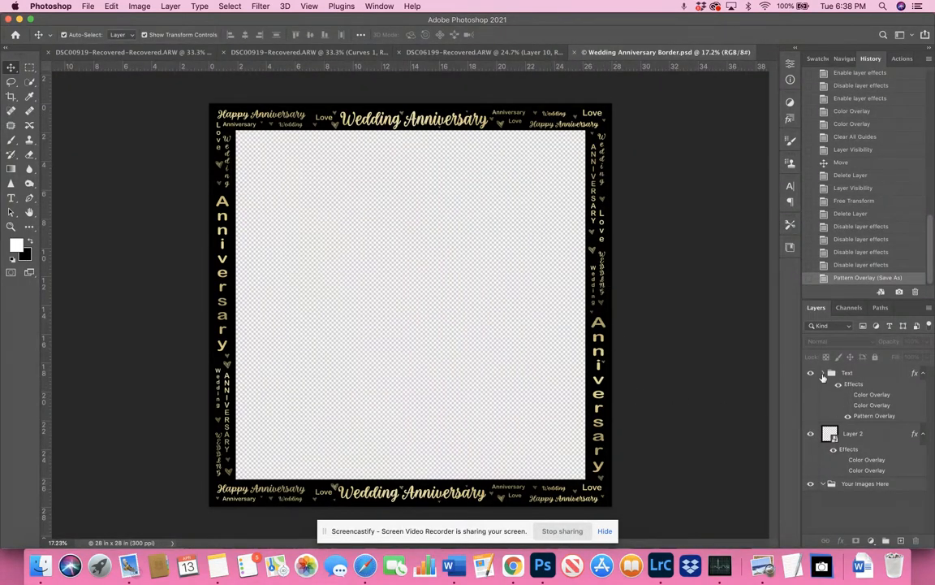
# Step: Expand the Text group and then the TOP group to reveal the hearts and word layers
pyautogui.click(809, 372)
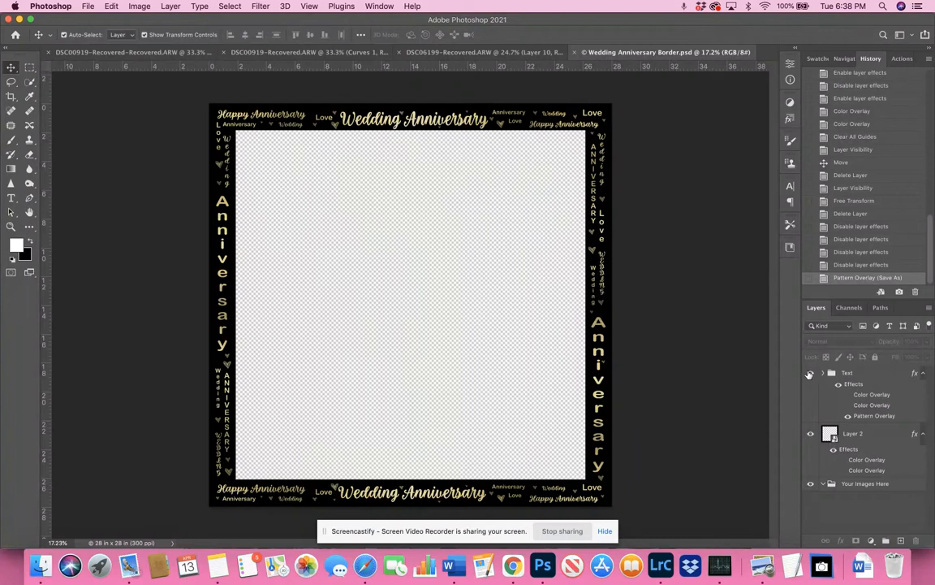
pyautogui.click(823, 371)
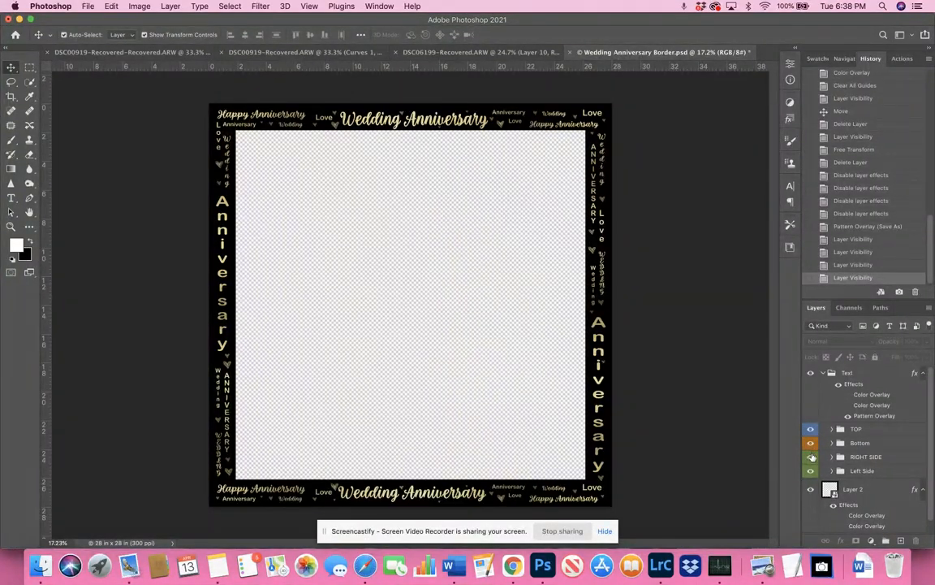
pyautogui.click(810, 471)
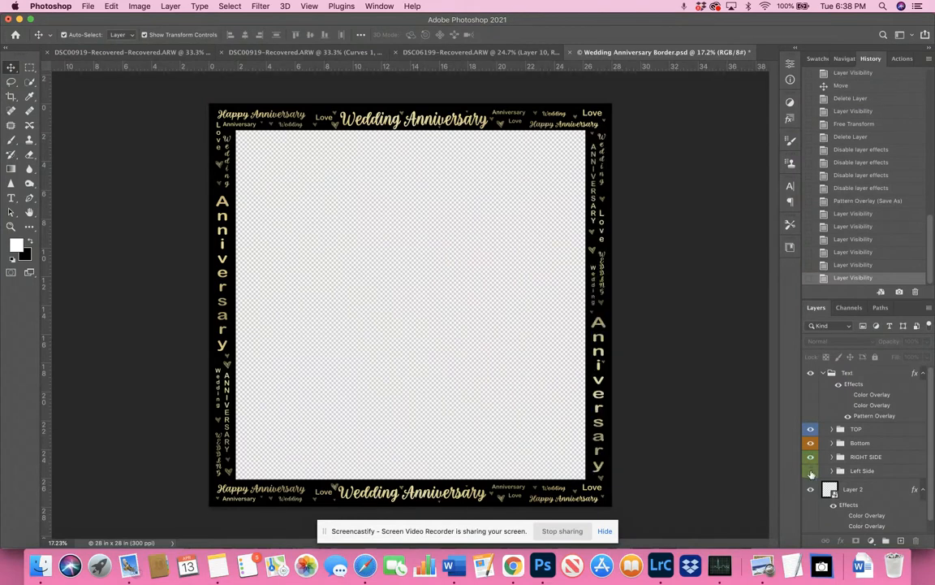
pyautogui.click(809, 471)
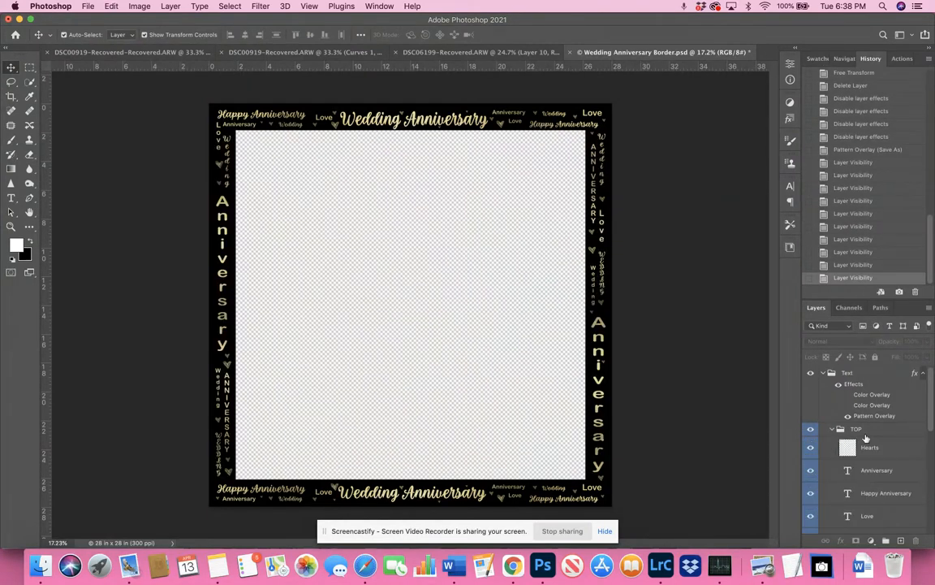
pyautogui.scroll(-3)
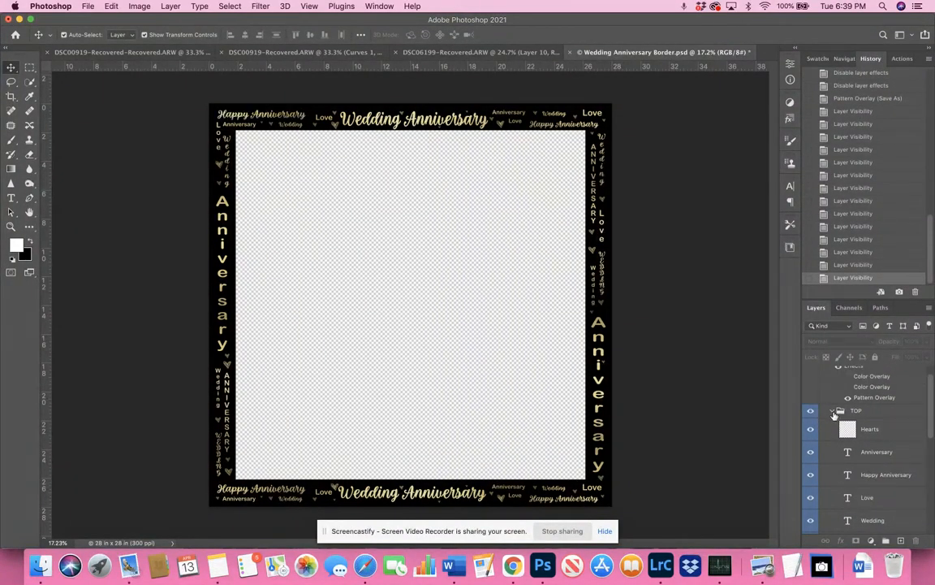
# Step: Select the Hearts layer and drag it to reorder it relative to the TOP group
pyautogui.click(838, 415)
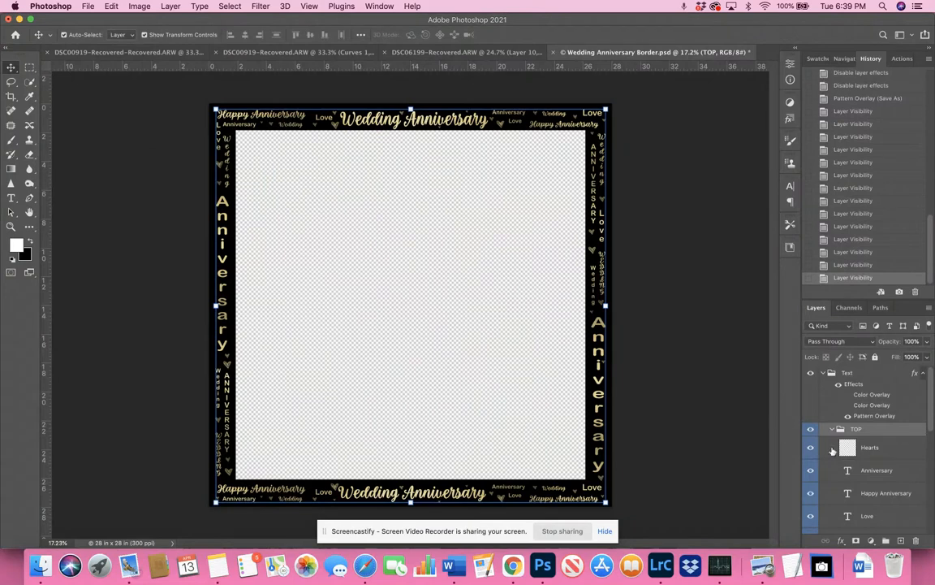
pyautogui.click(808, 448)
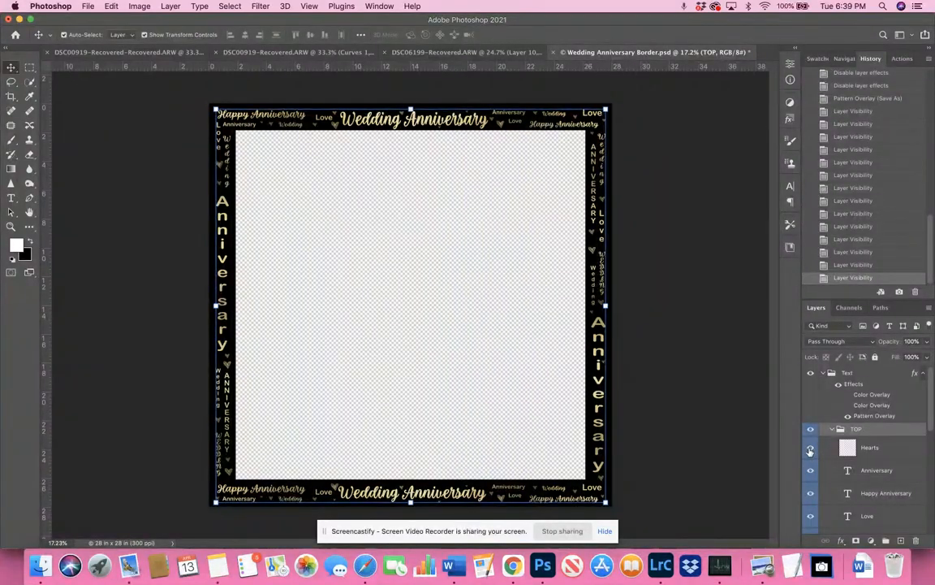
pyautogui.click(870, 448)
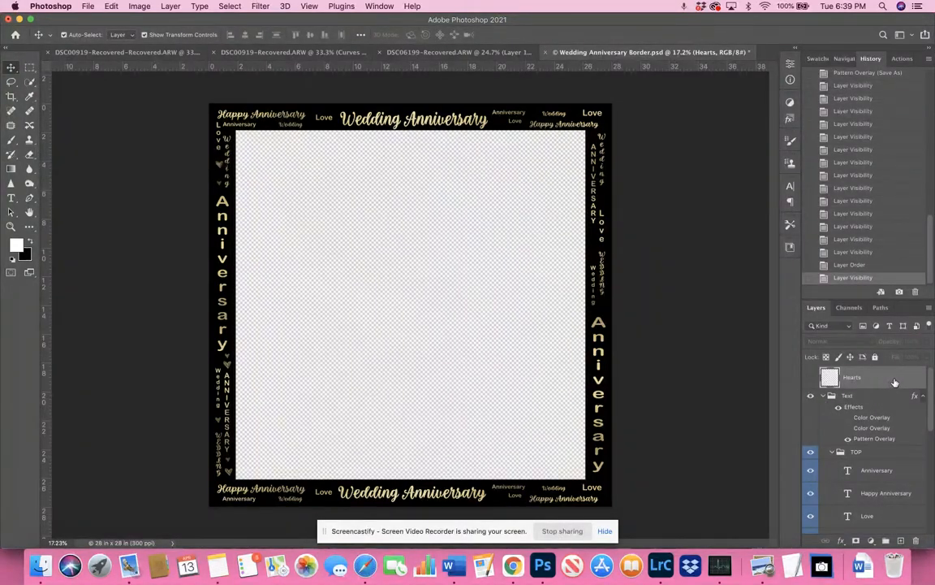
pyautogui.moveTo(853, 377); pyautogui.dragTo(869, 447)
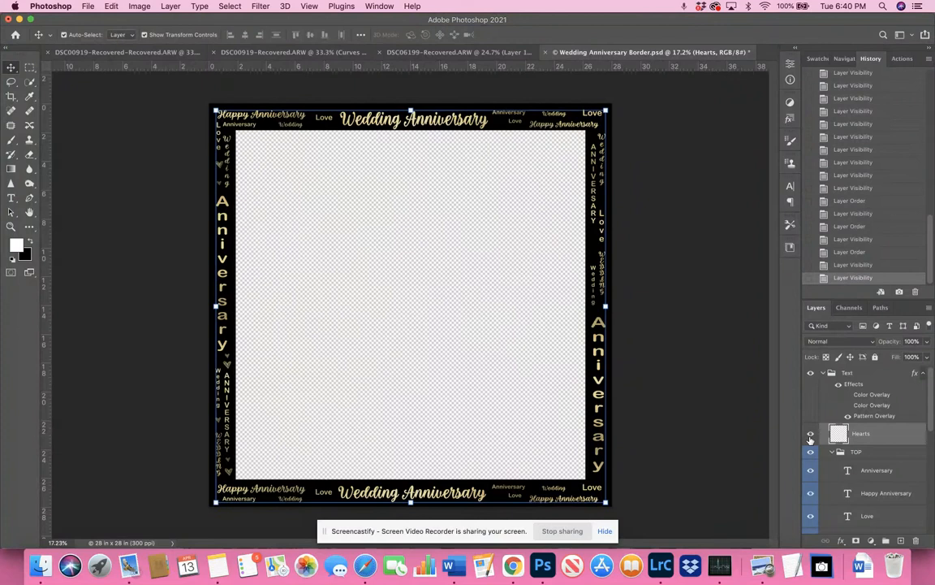
pyautogui.click(809, 434)
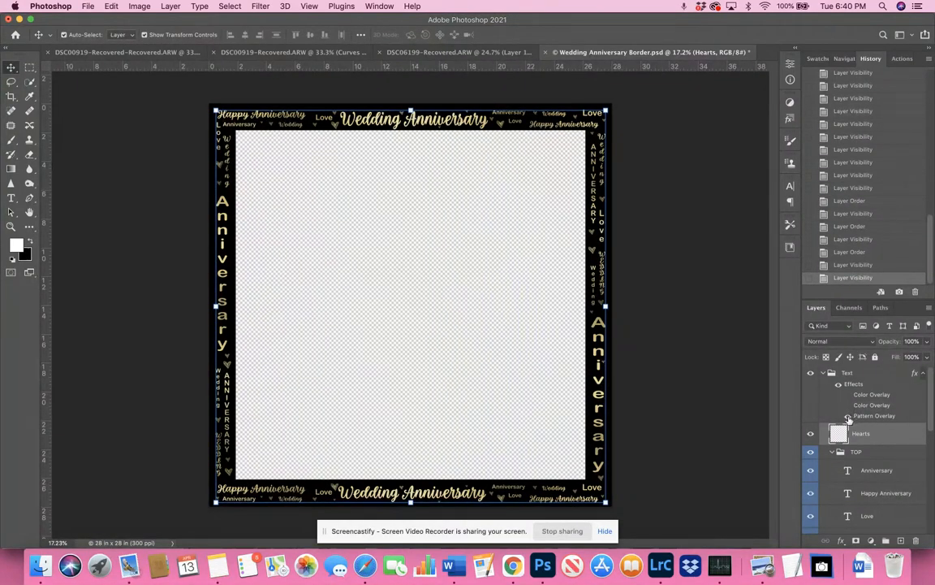
pyautogui.moveTo(848, 415)
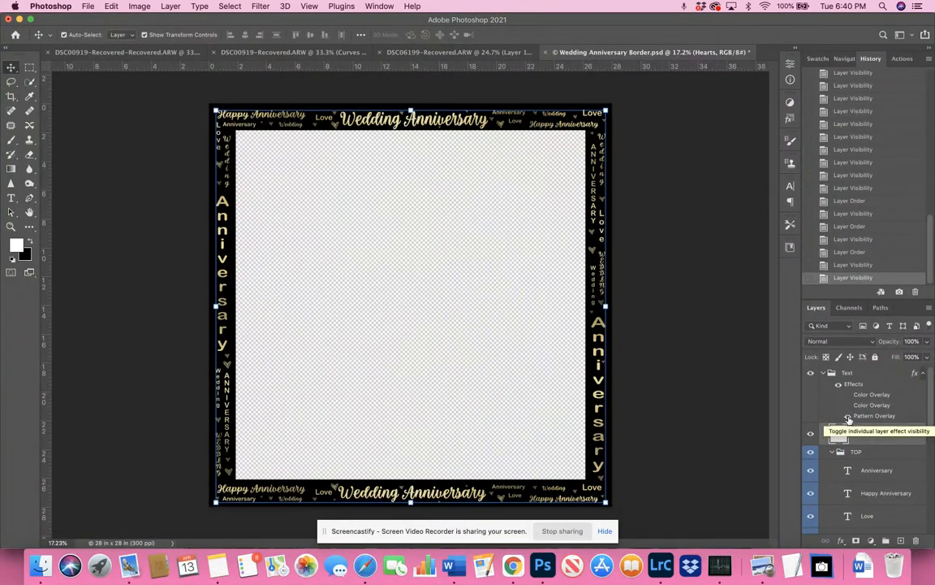
# Step: Hide the Text group's gold Pattern Overlay so the words show white, toggling its Color Overlay effects
pyautogui.click(838, 415)
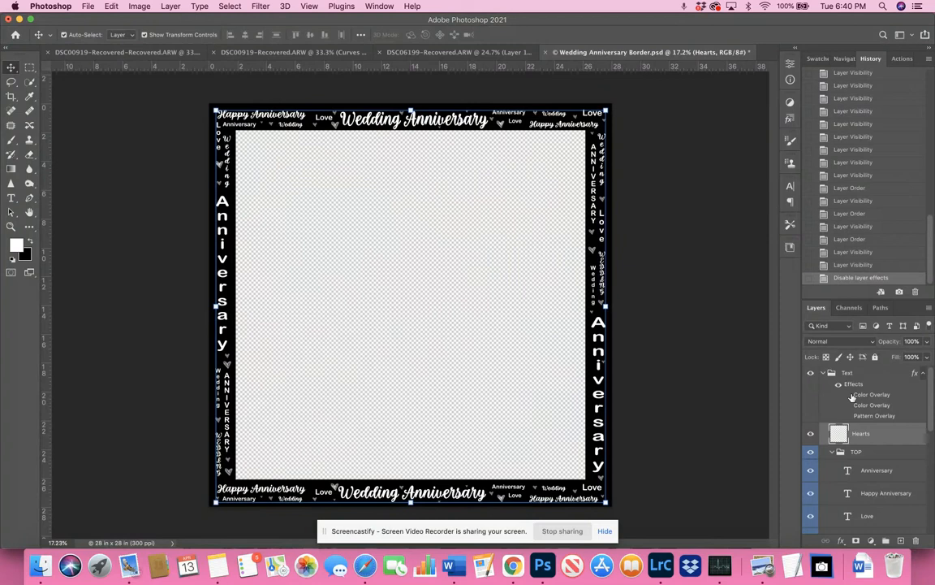
pyautogui.click(838, 395)
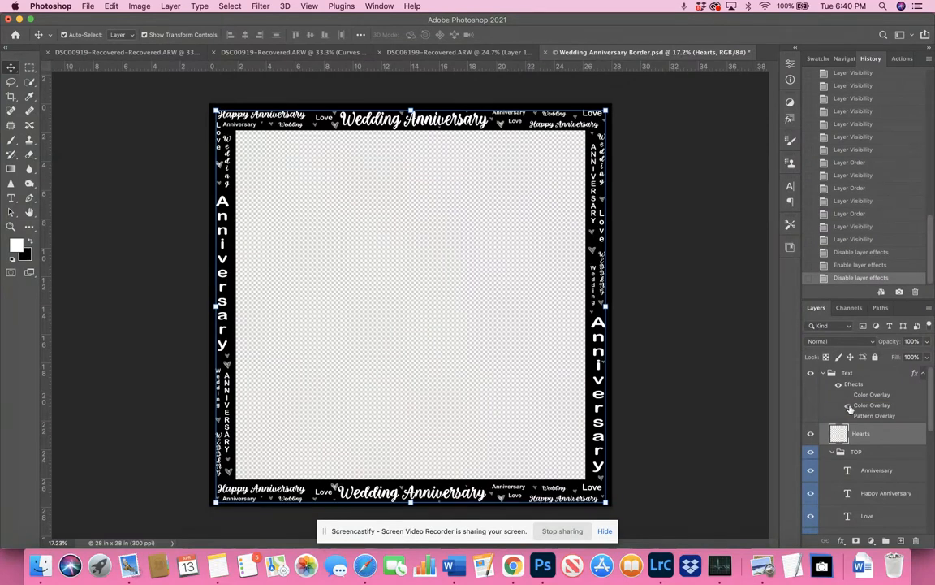
pyautogui.click(849, 406)
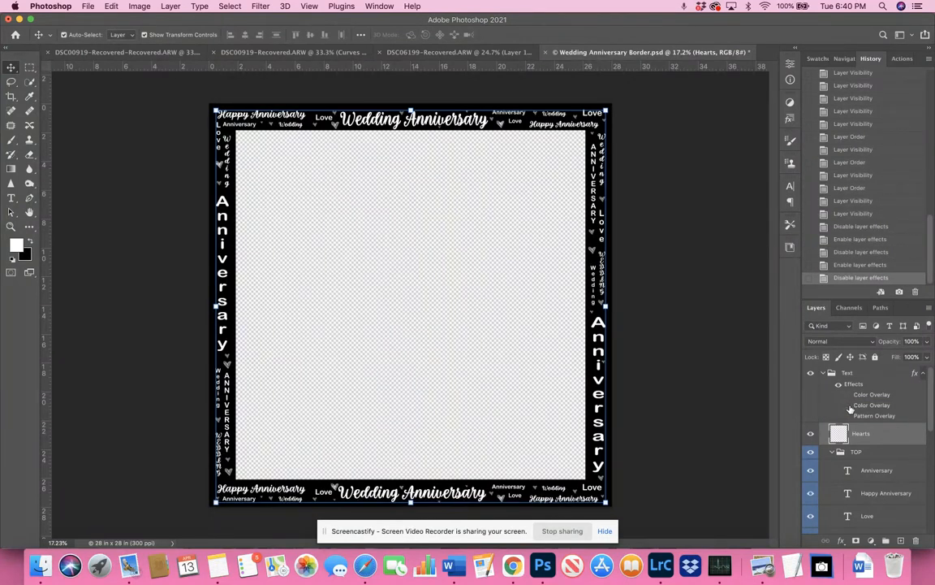
pyautogui.click(848, 406)
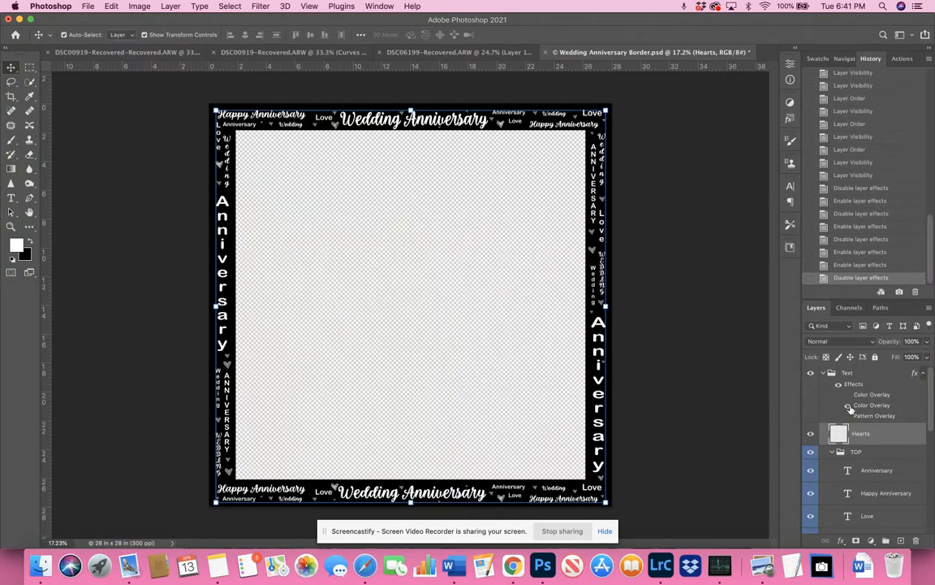
pyautogui.click(839, 416)
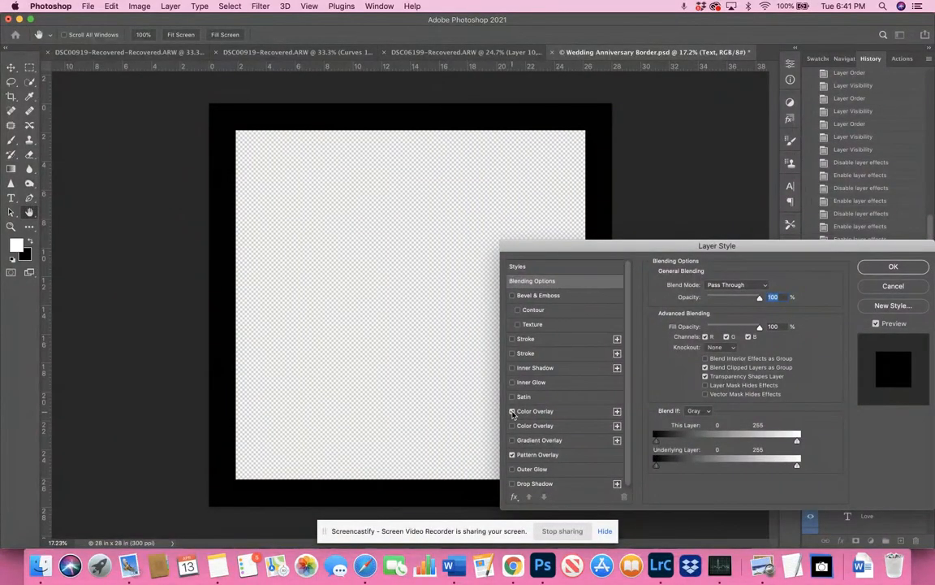
# Step: Set the Text group's Color Overlay to red and confirm, turning the border words red
pyautogui.click(535, 409)
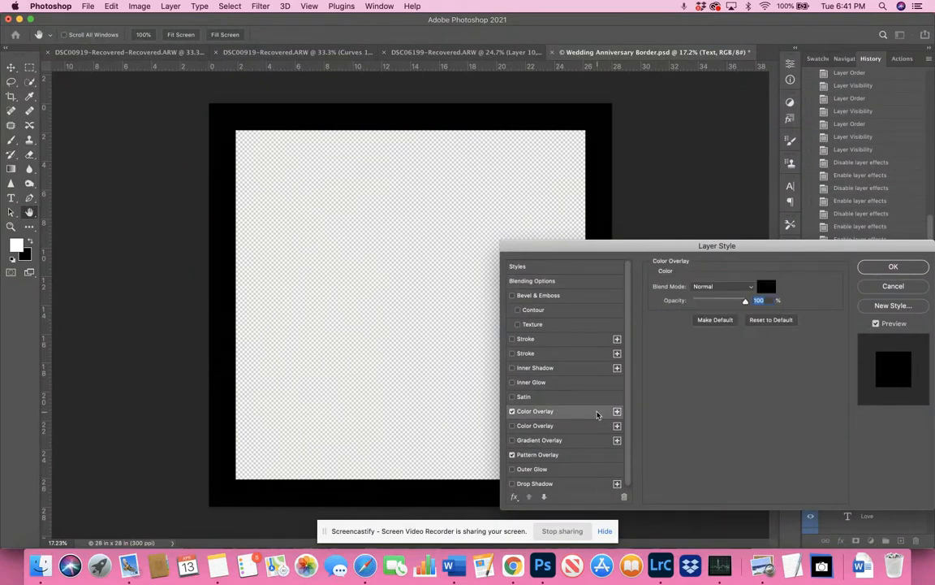
pyautogui.click(513, 411)
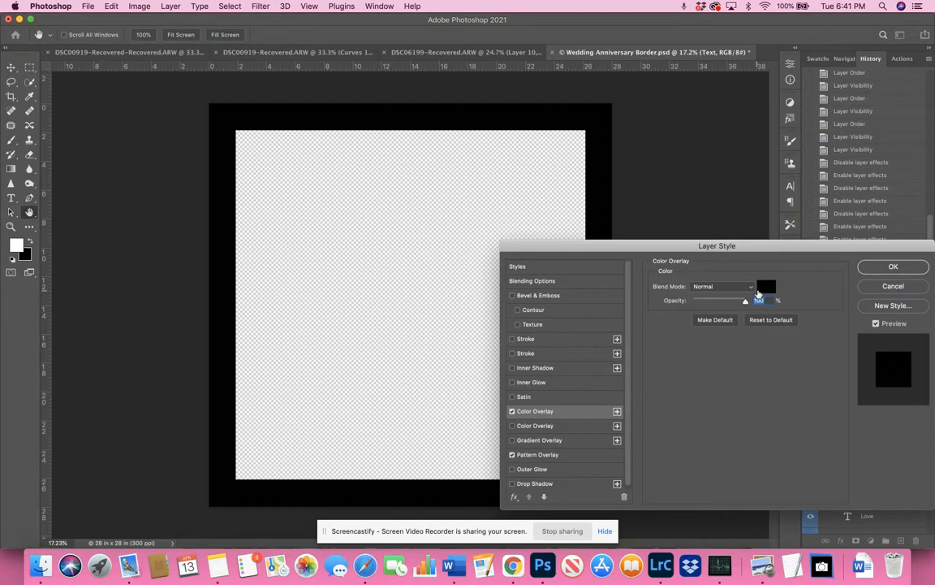
pyautogui.click(766, 286)
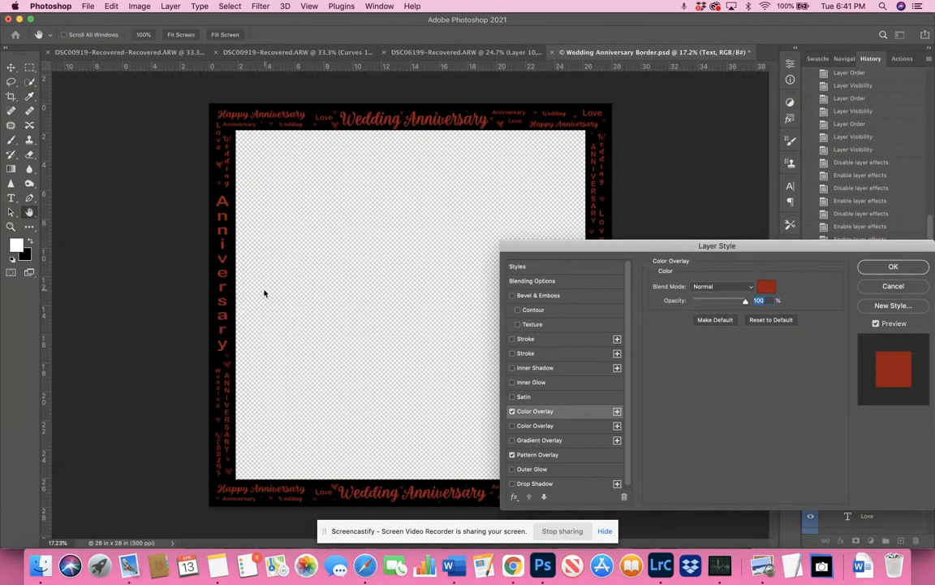
pyautogui.click(893, 266)
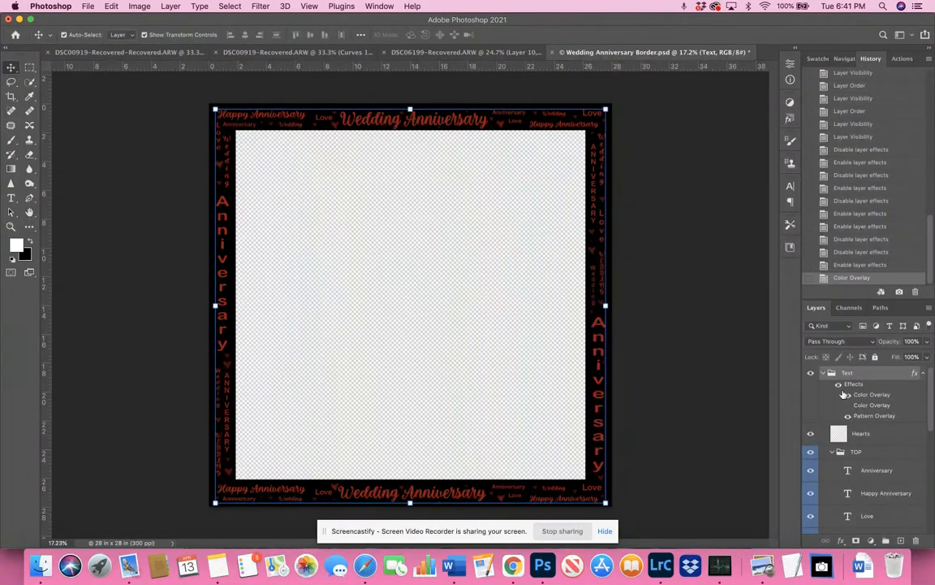
pyautogui.click(848, 394)
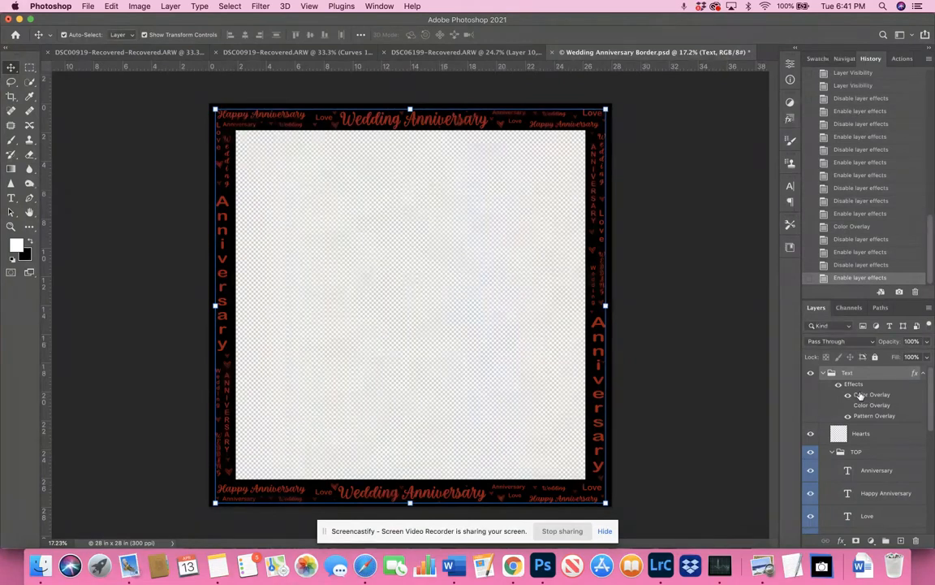
pyautogui.moveTo(870, 394)
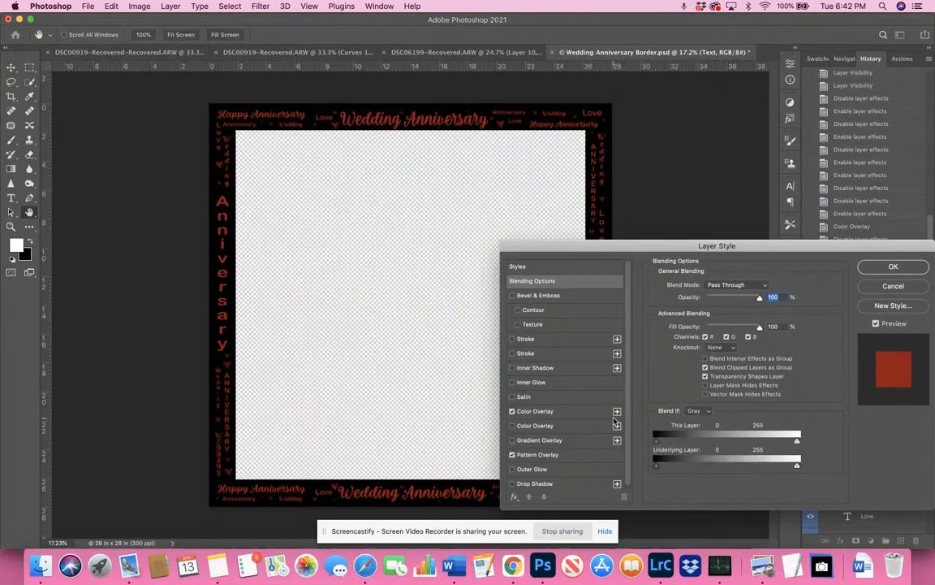
pyautogui.moveTo(617, 419)
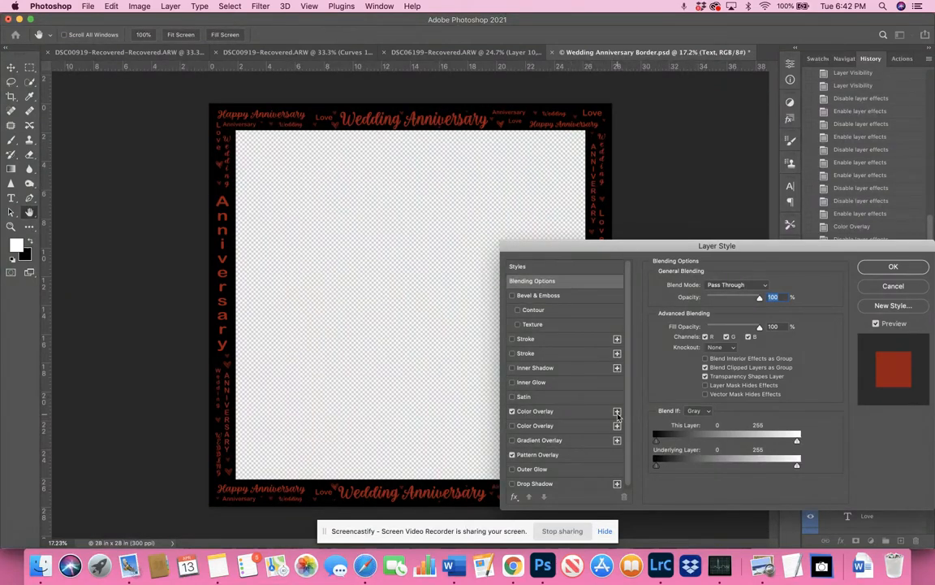
# Step: Set the second Color Overlay's colour to yellow and apply the layer style
pyautogui.click(536, 411)
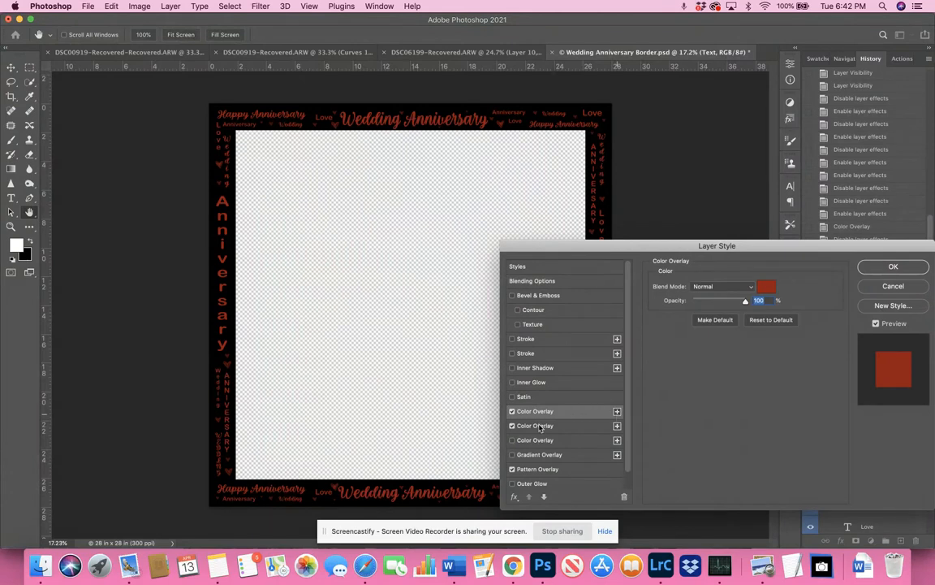
pyautogui.click(766, 286)
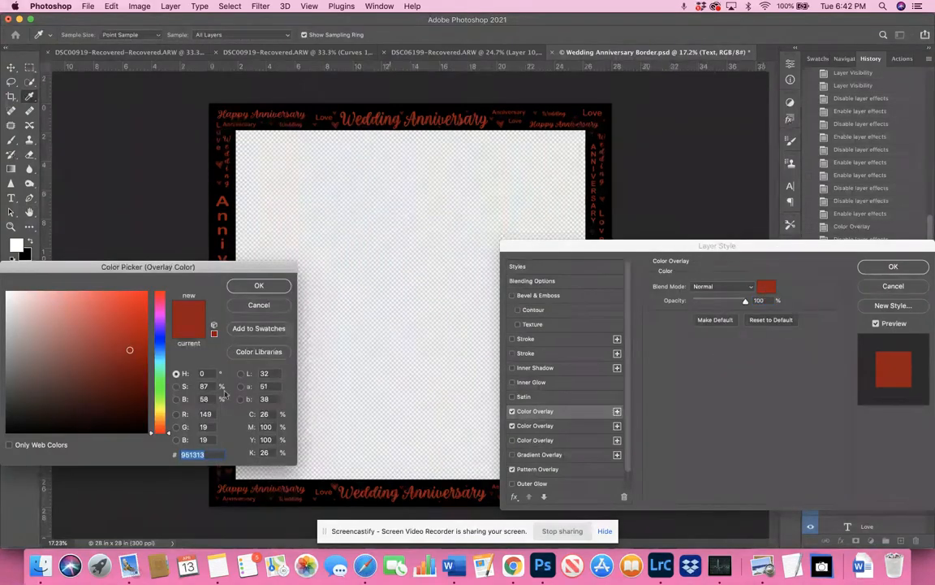
pyautogui.click(110, 317)
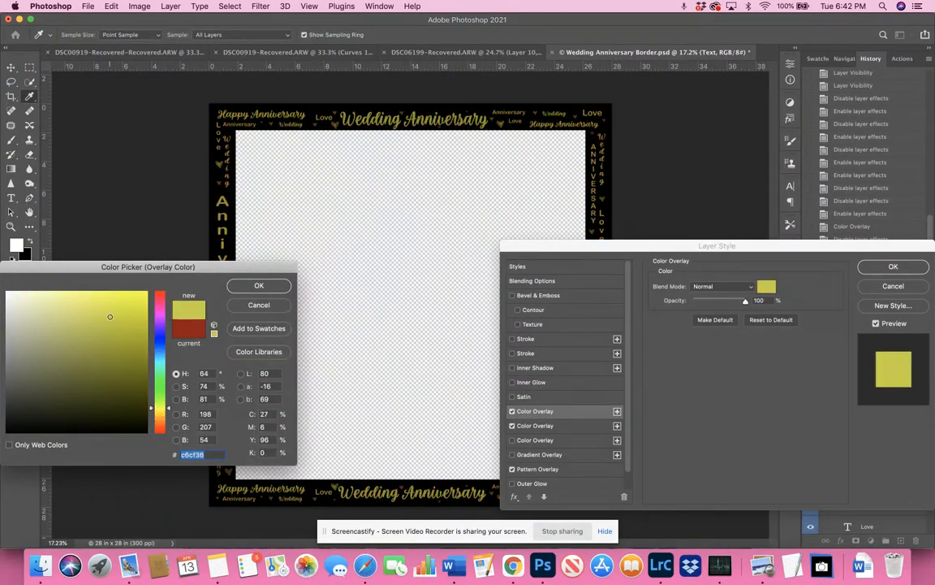
pyautogui.click(260, 286)
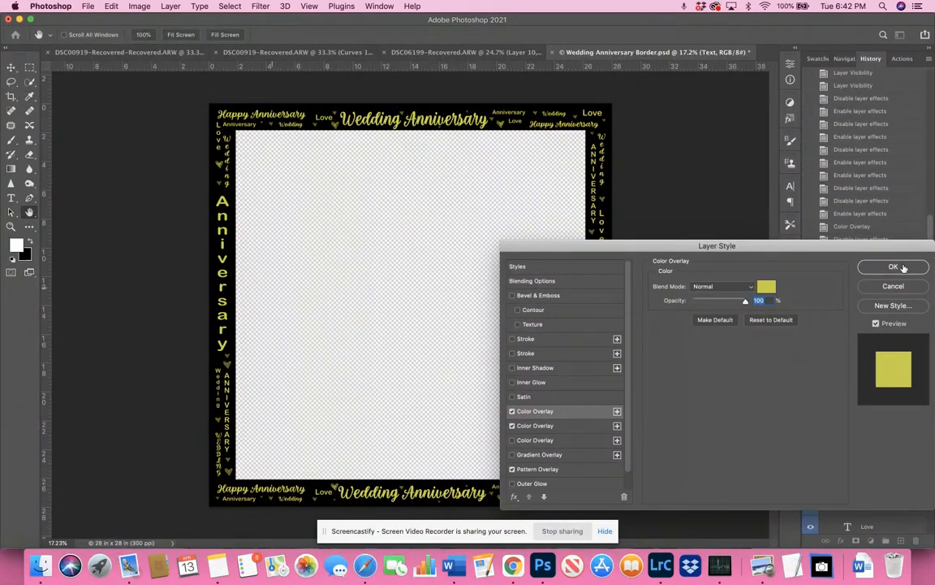
pyautogui.click(893, 266)
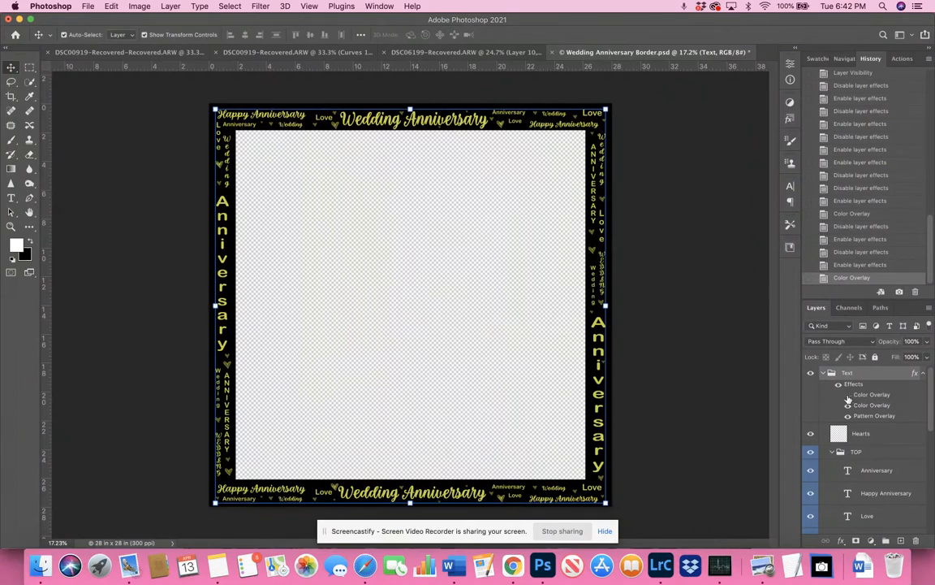
# Step: Hide both Color Overlay effects on the Text group so the lettering shows gold
pyautogui.click(847, 404)
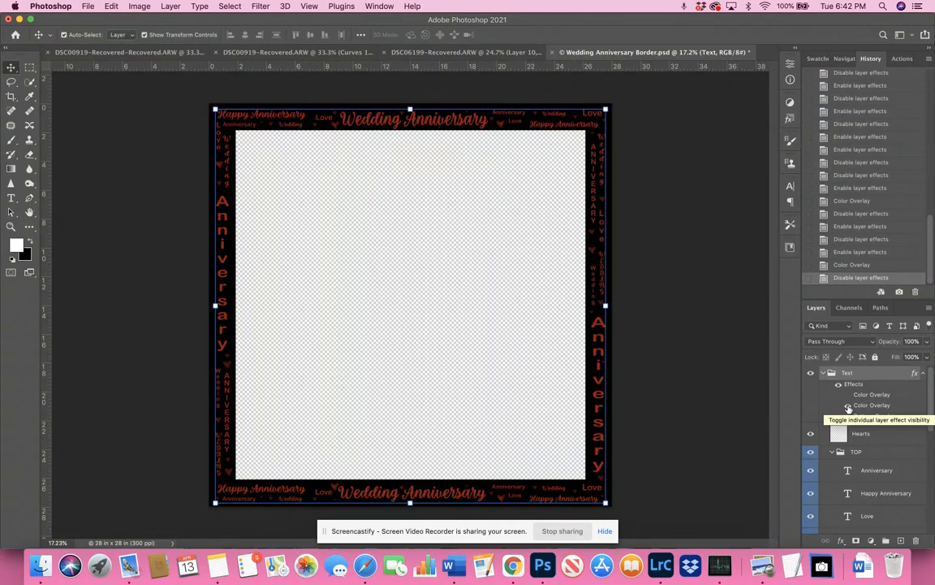
pyautogui.click(838, 405)
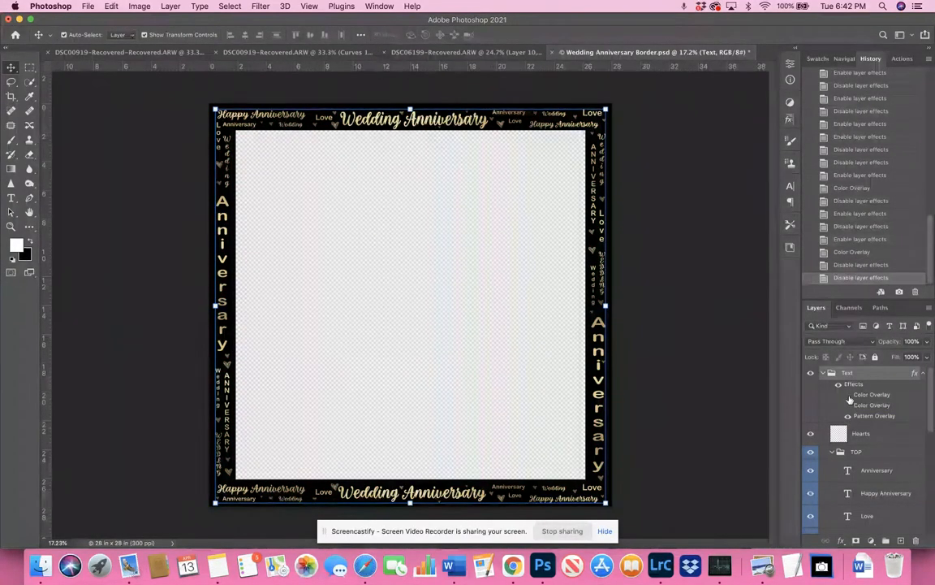
pyautogui.moveTo(872, 395)
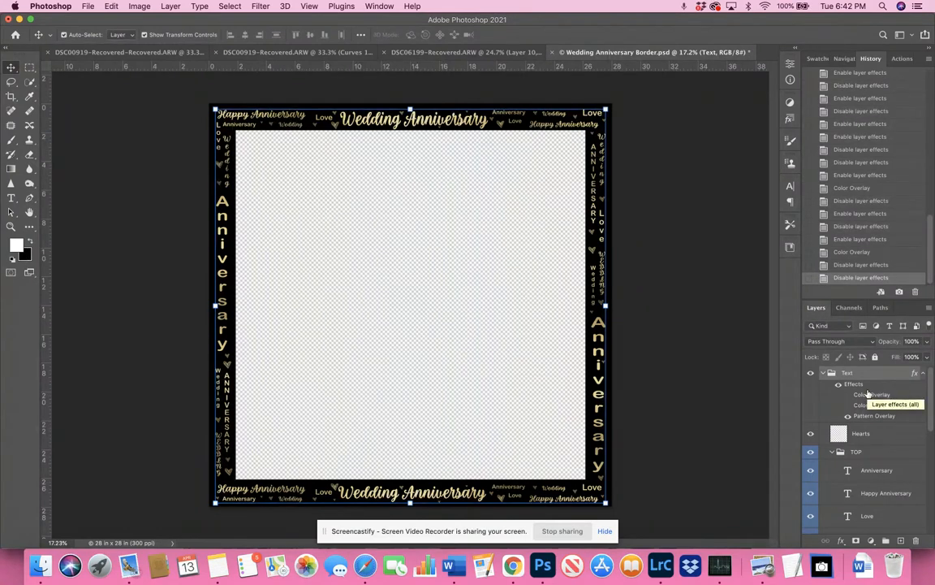
pyautogui.moveTo(874, 394)
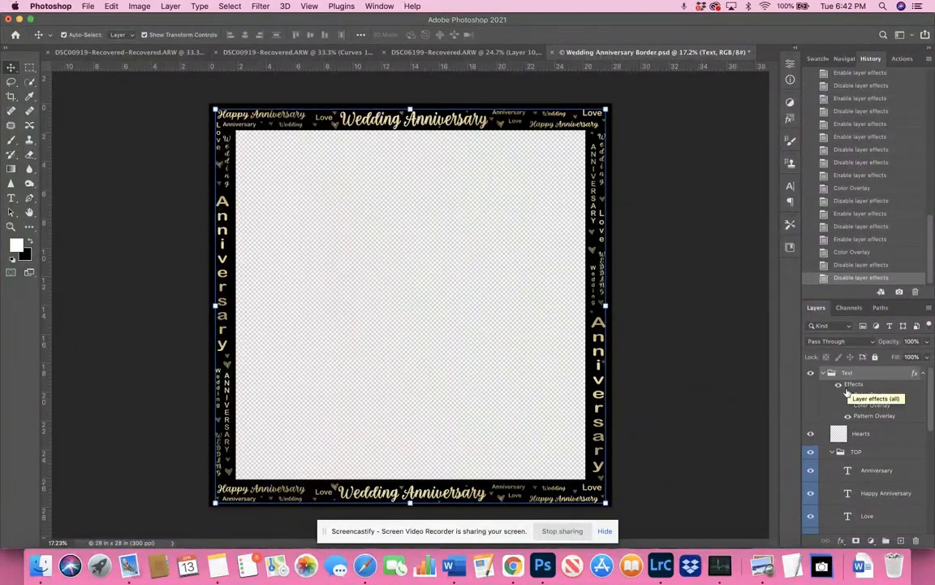
pyautogui.click(822, 372)
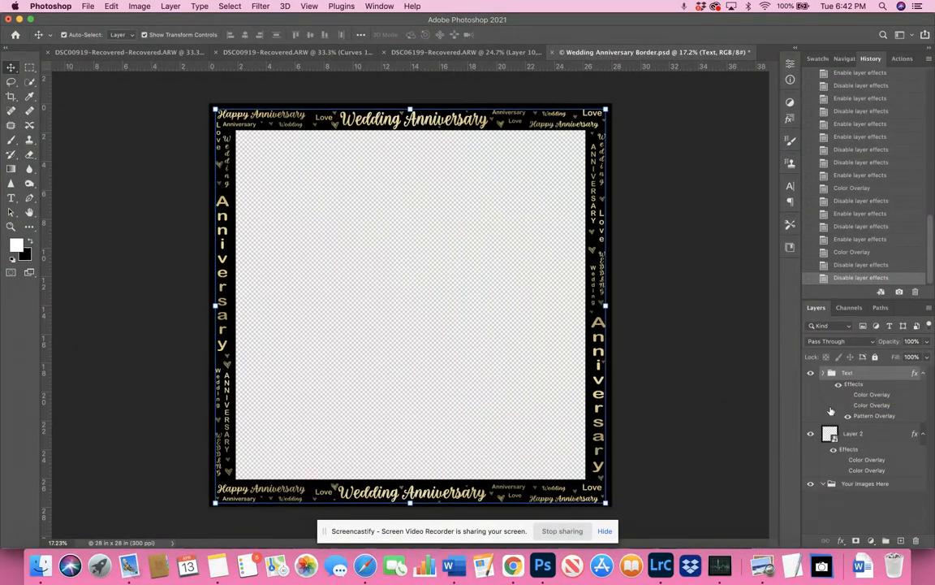
# Step: Switch Layer 1's Color Overlays to show the purple border background, then bring up its Layer Style
pyautogui.click(848, 448)
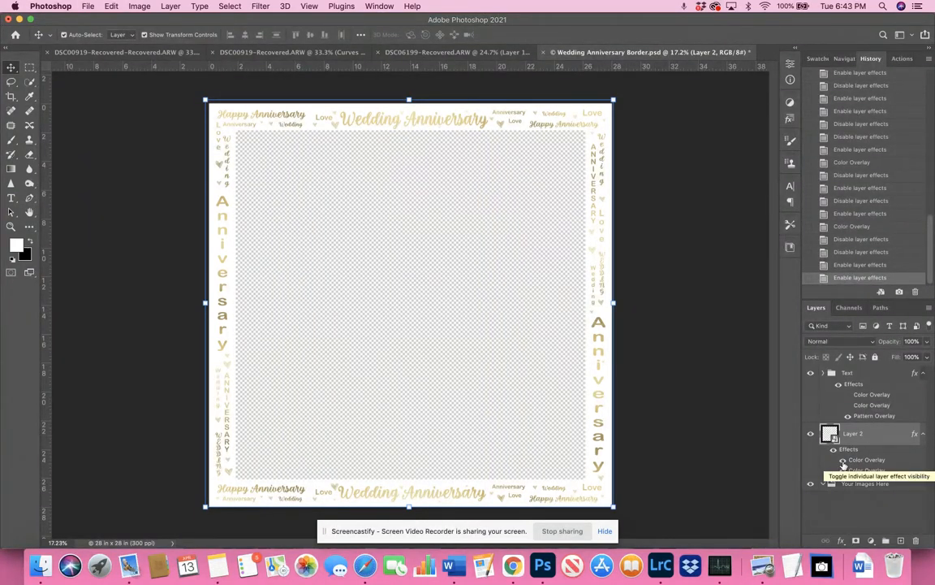
pyautogui.click(841, 471)
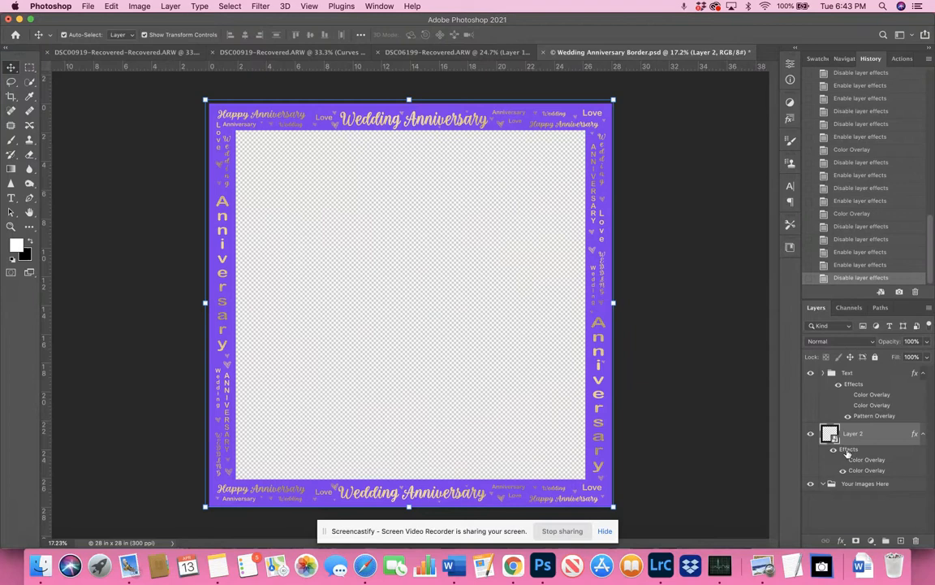
pyautogui.doubleClick(867, 458)
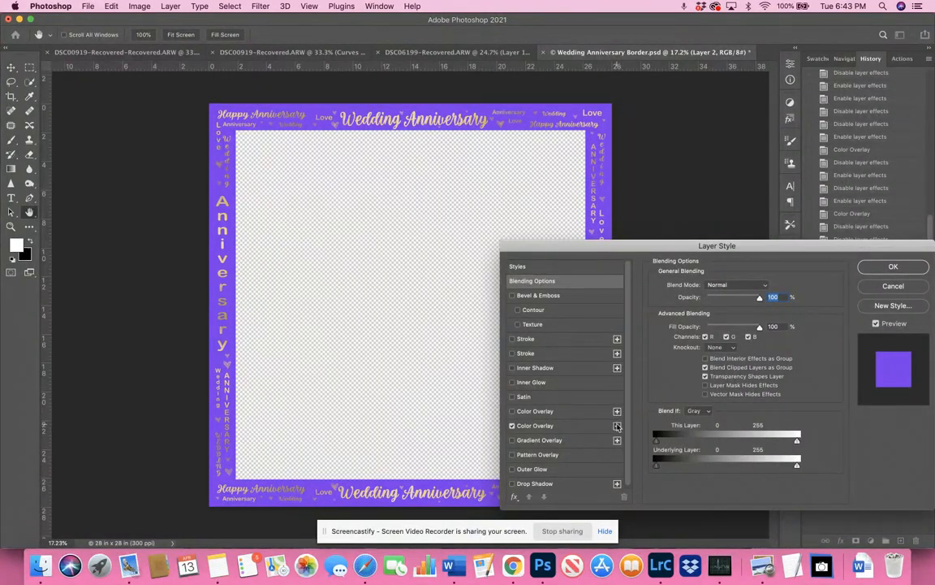
# Step: Set Layer 1's Color Overlay to light blue, then enable a Text Color Overlay to darken the lettering
pyautogui.click(536, 426)
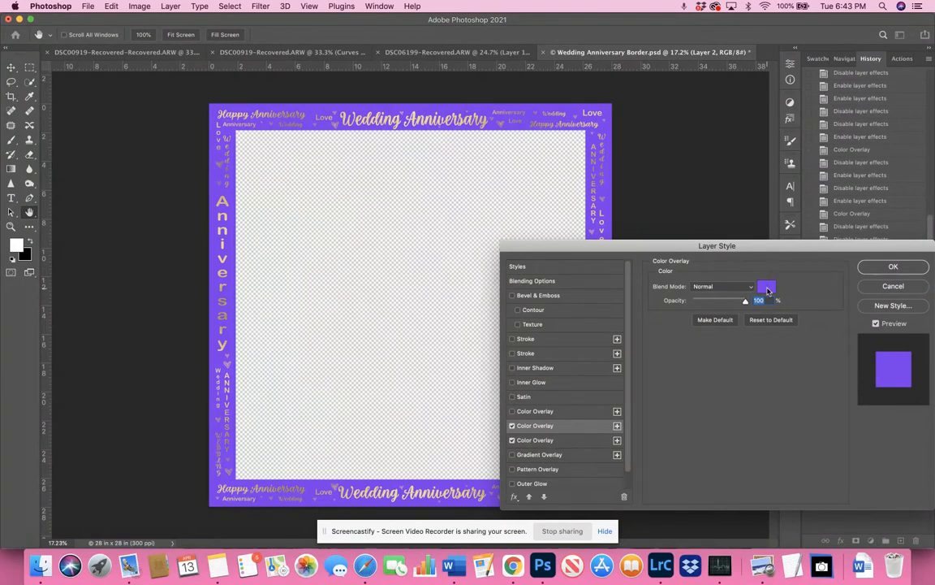
pyautogui.click(766, 286)
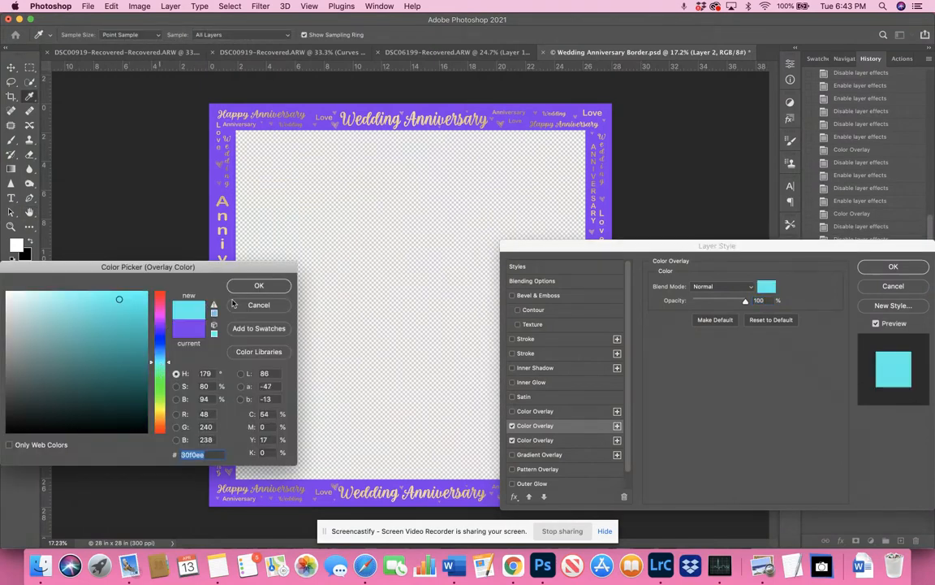
pyautogui.click(260, 285)
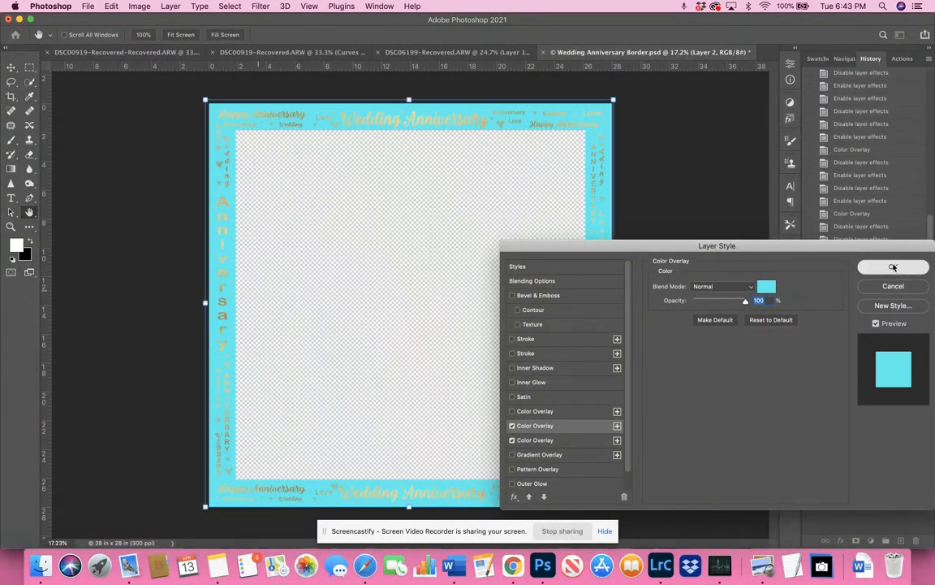
pyautogui.click(893, 268)
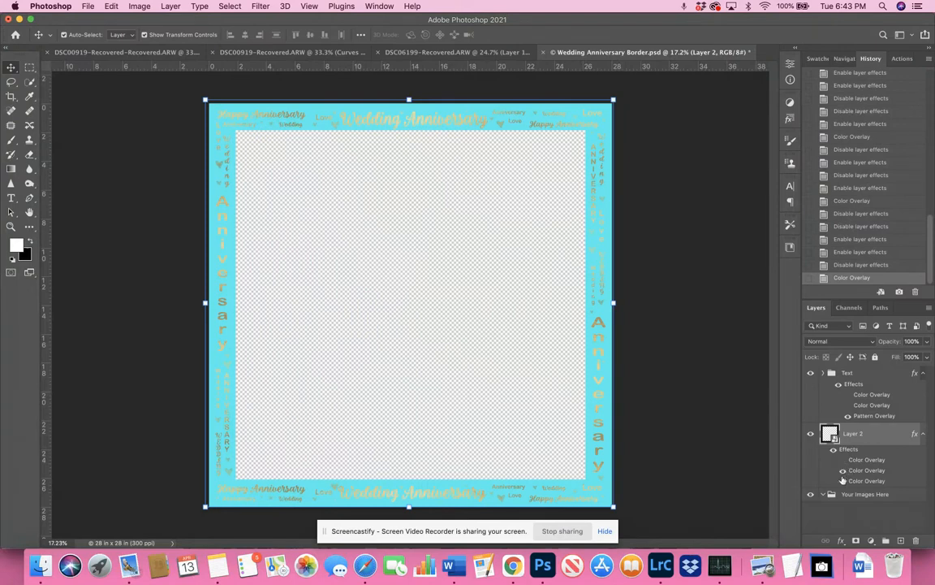
pyautogui.click(843, 460)
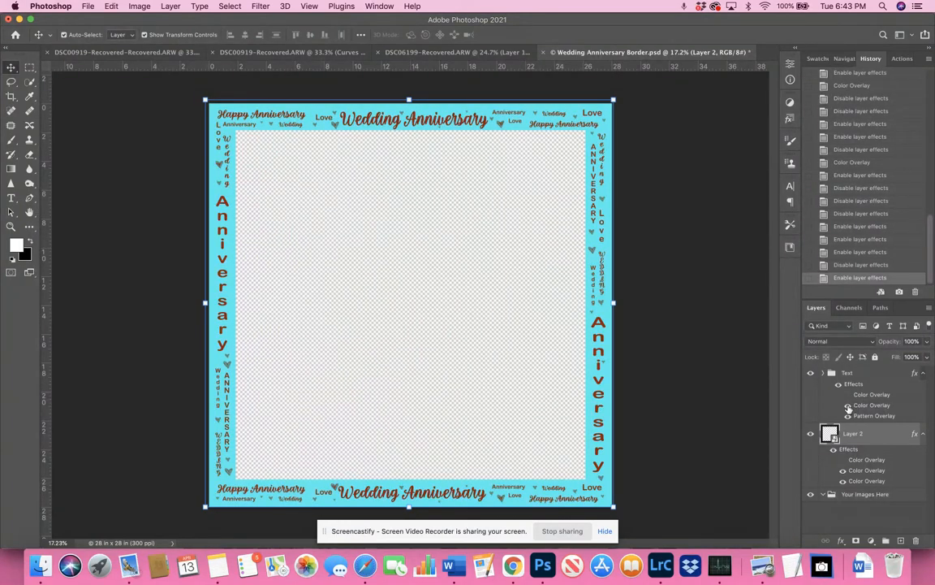
pyautogui.moveTo(884, 415)
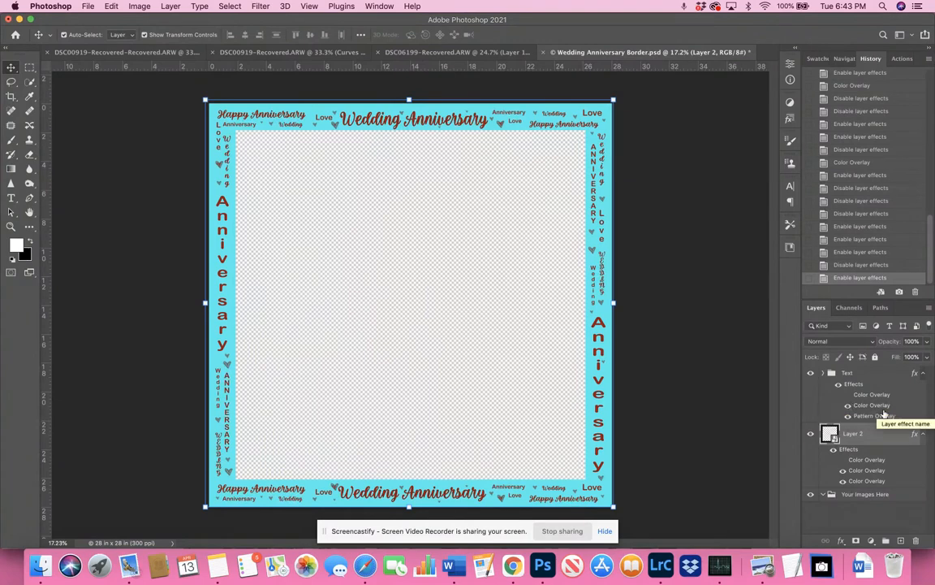